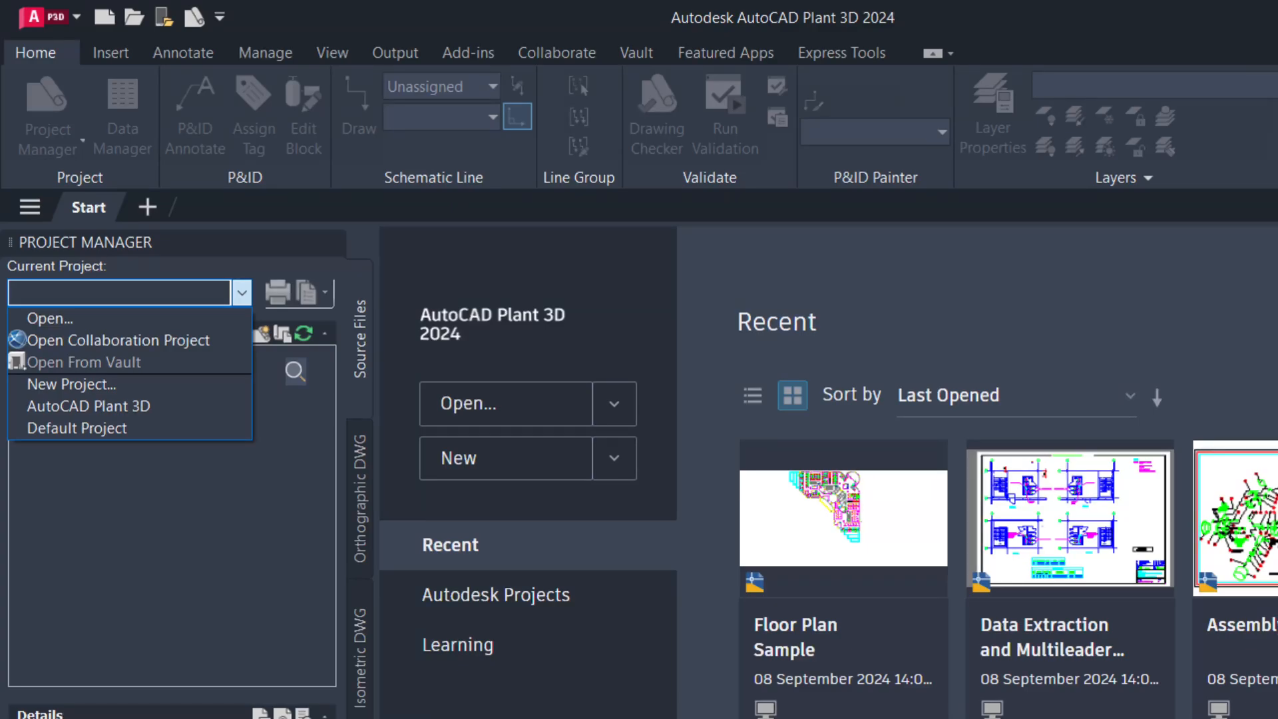
- Start a new project 'AutoCAD Plant 3D SQL Project' keeping Imperial units and PIP P&ID symbology
left_click(70, 383)
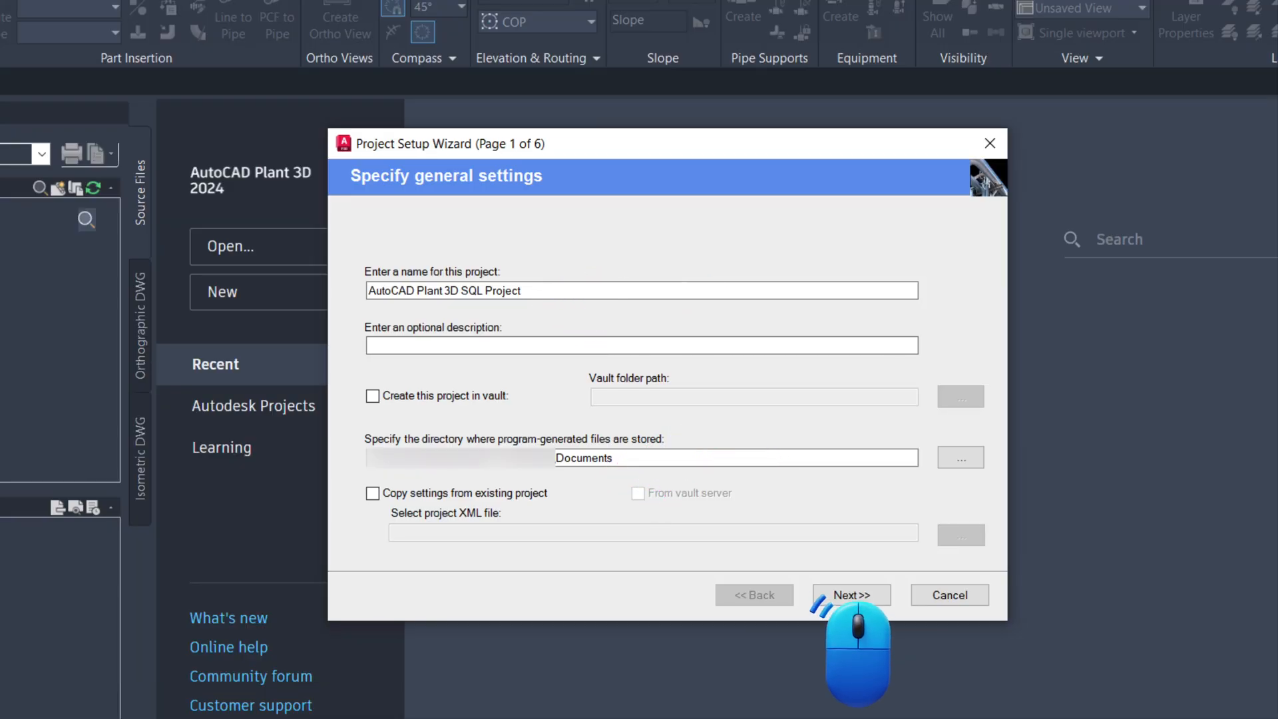
left_click(851, 596)
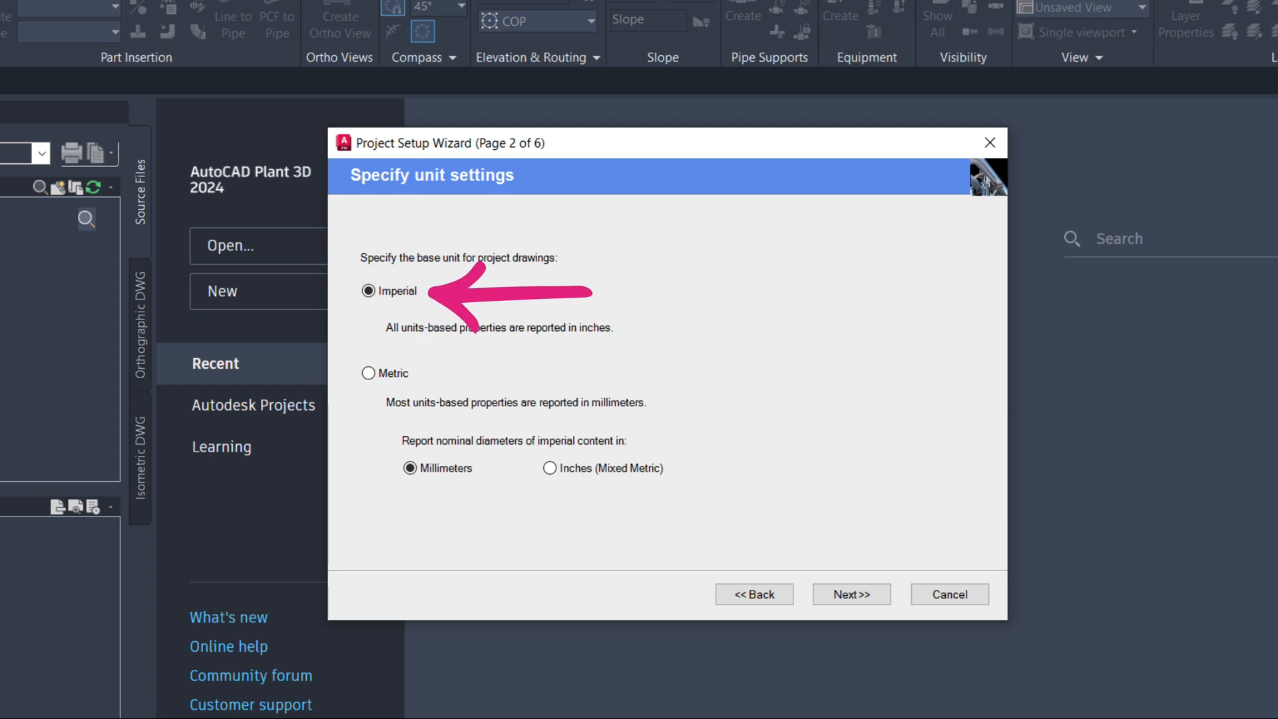
left_click(851, 594)
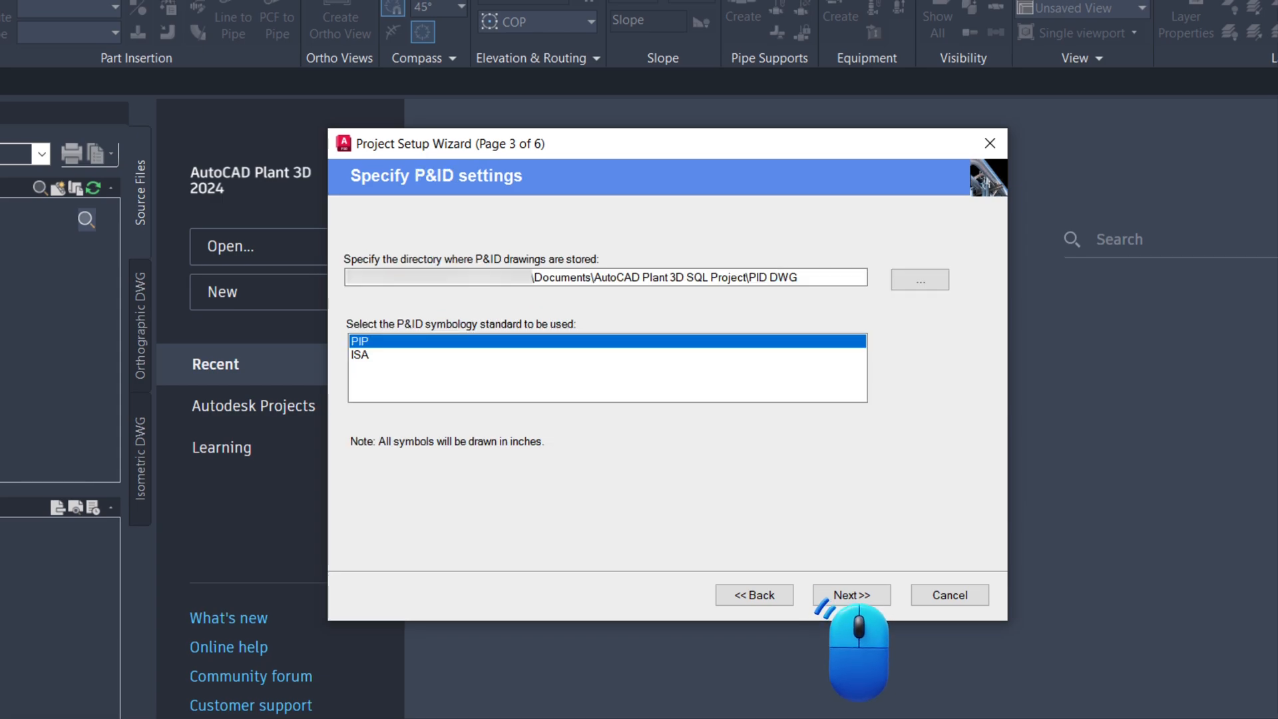
left_click(851, 594)
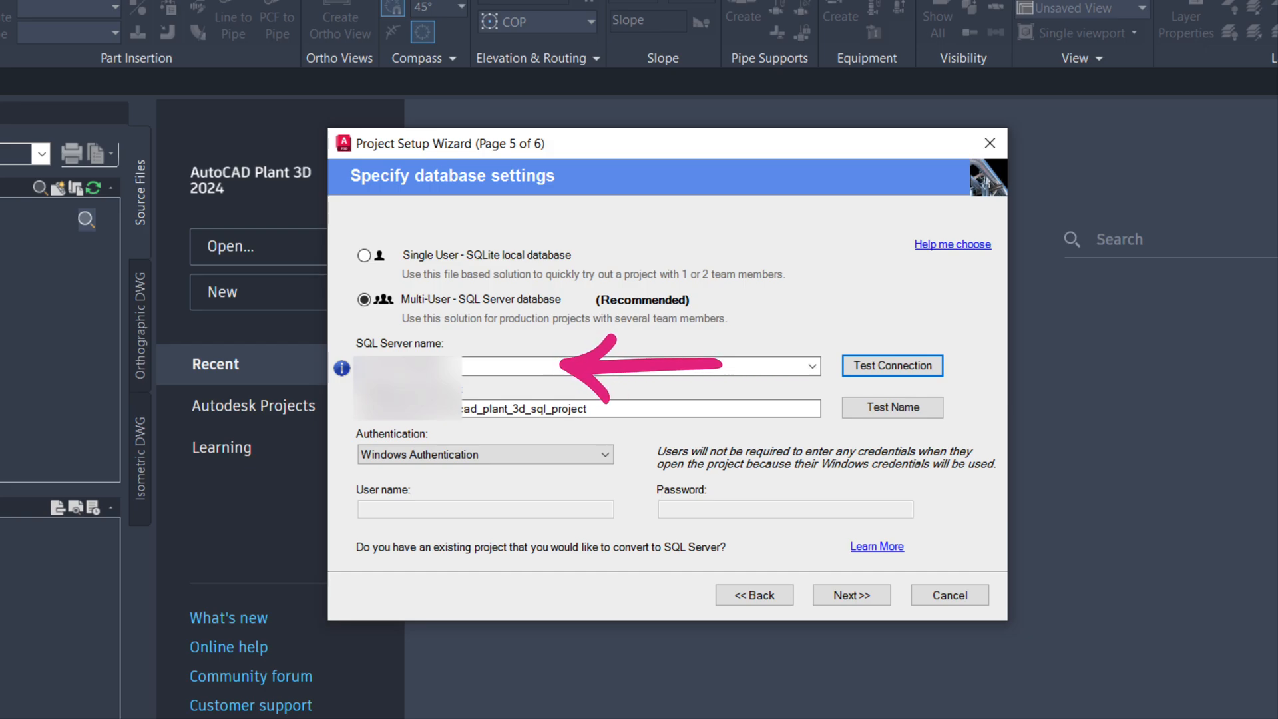
- Point the multi-user database at the SQL Server and confirm the successful connection test
left_click(891, 365)
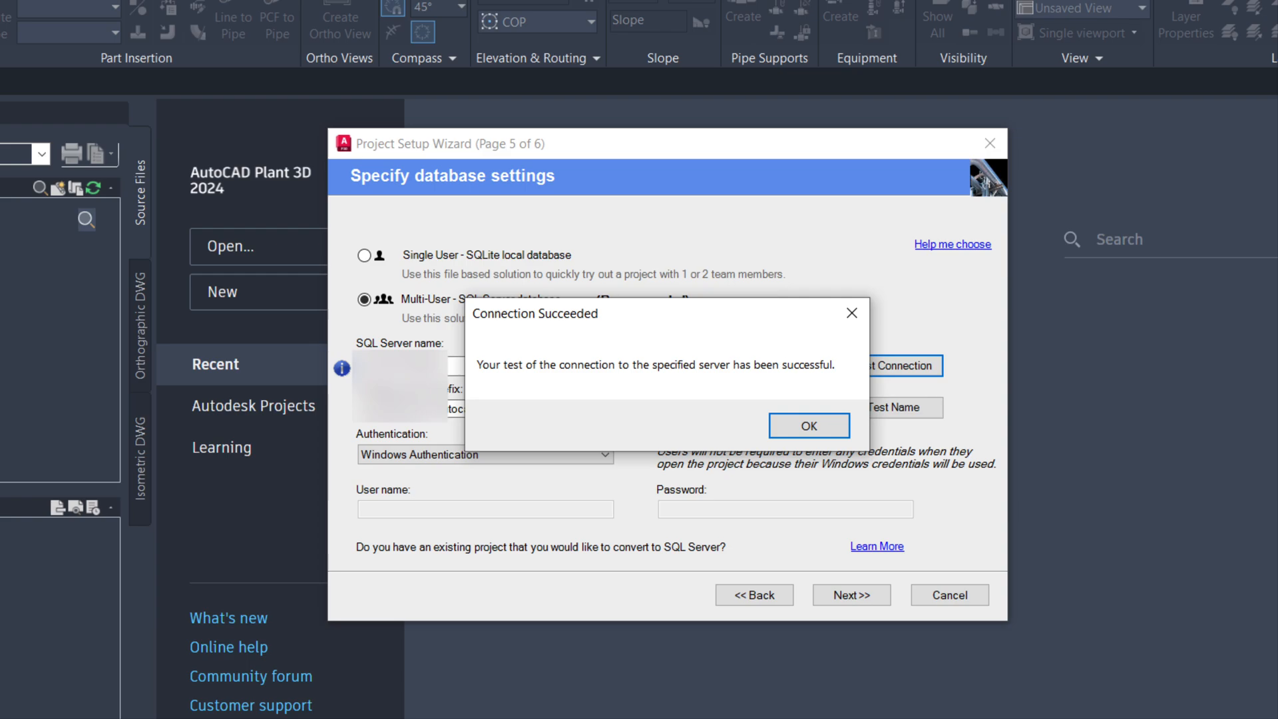
left_click(808, 424)
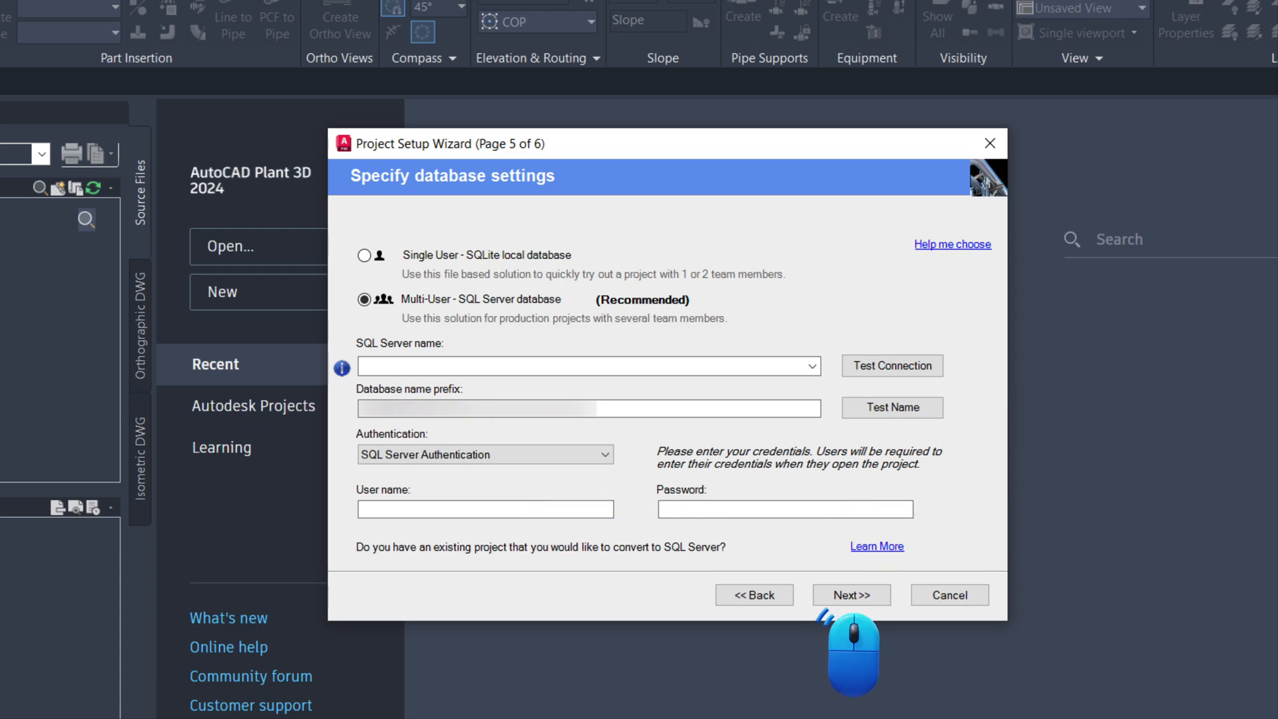
- Accept the SQL Server database settings and finish creating the project
left_click(851, 594)
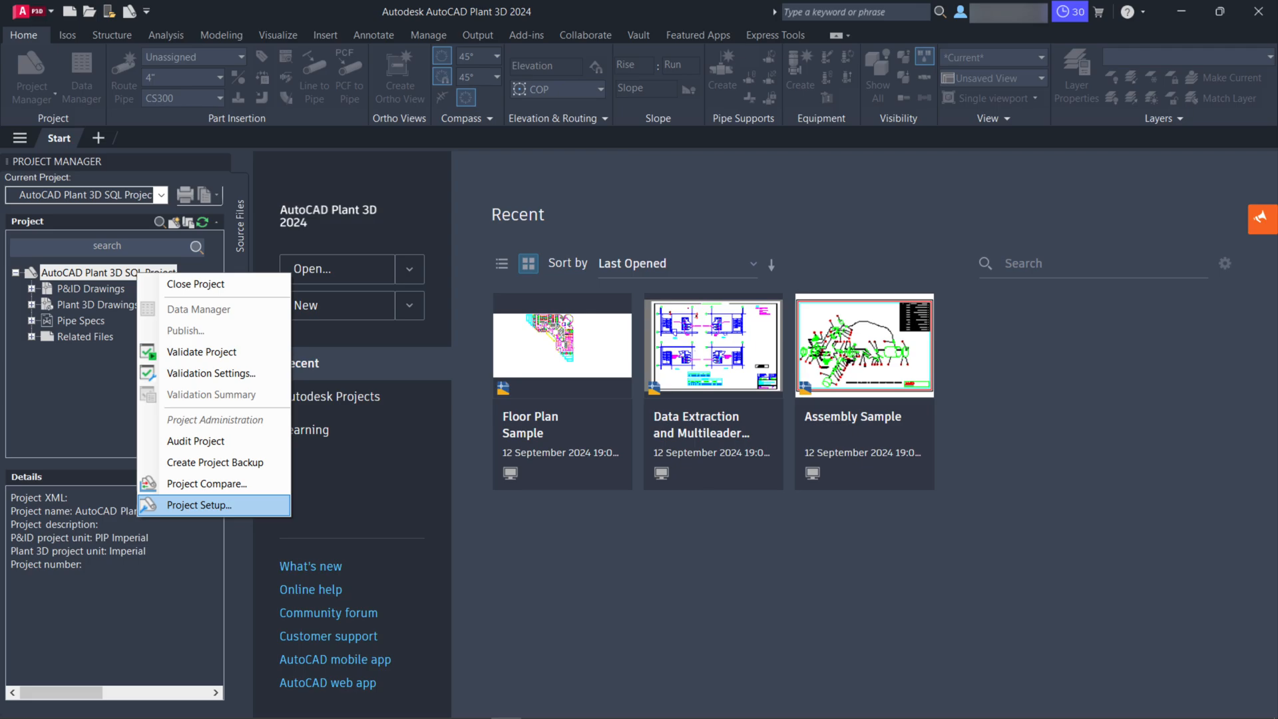
- Verify in Project Setup that the database is SQL Server with Windows Authentication, then close it
left_click(200, 504)
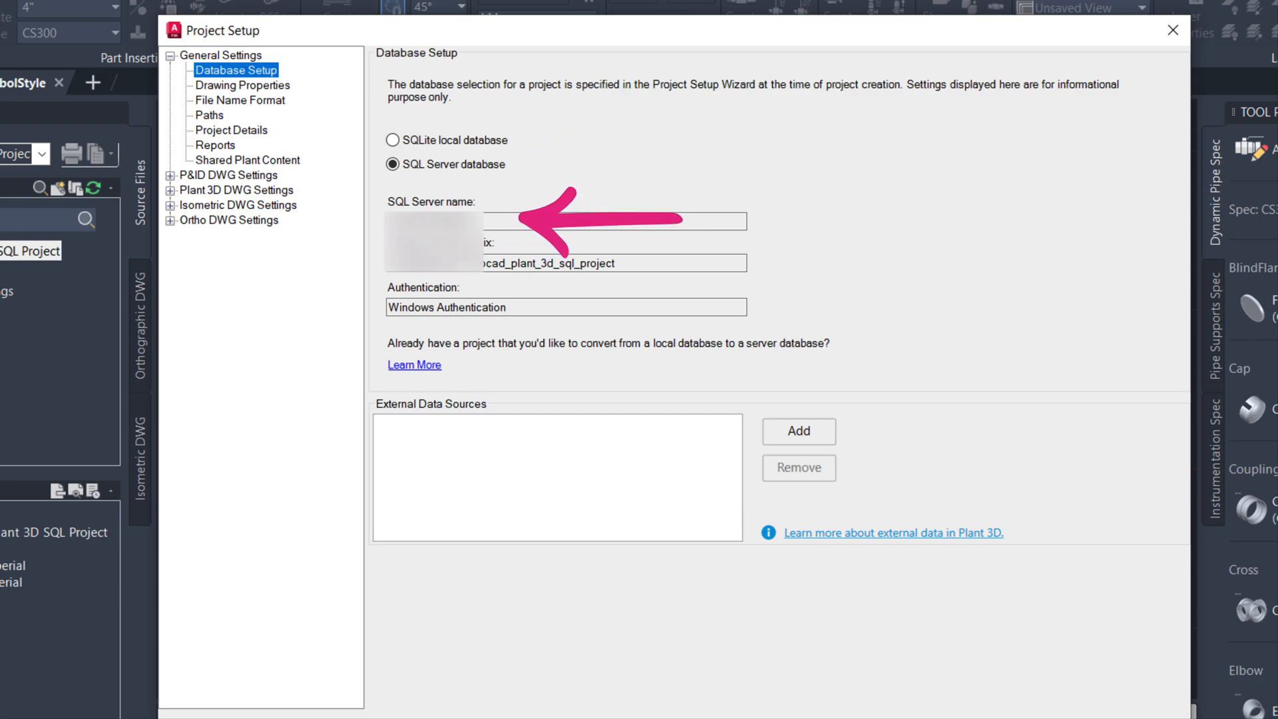
left_click(1172, 30)
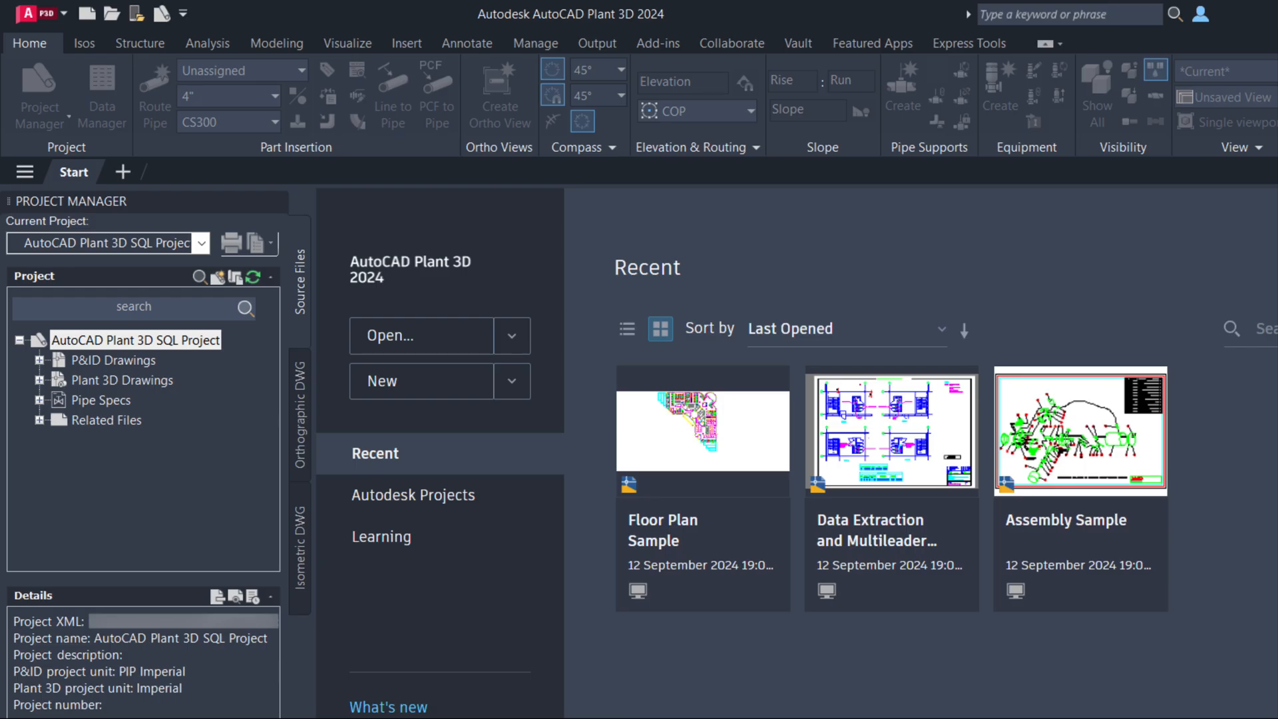